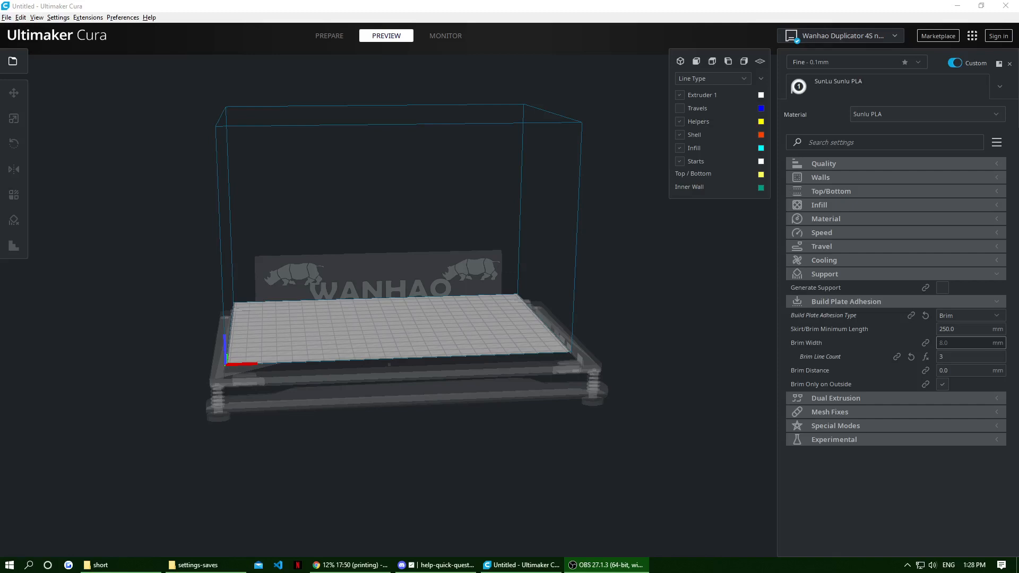
mouse_move(374, 312)
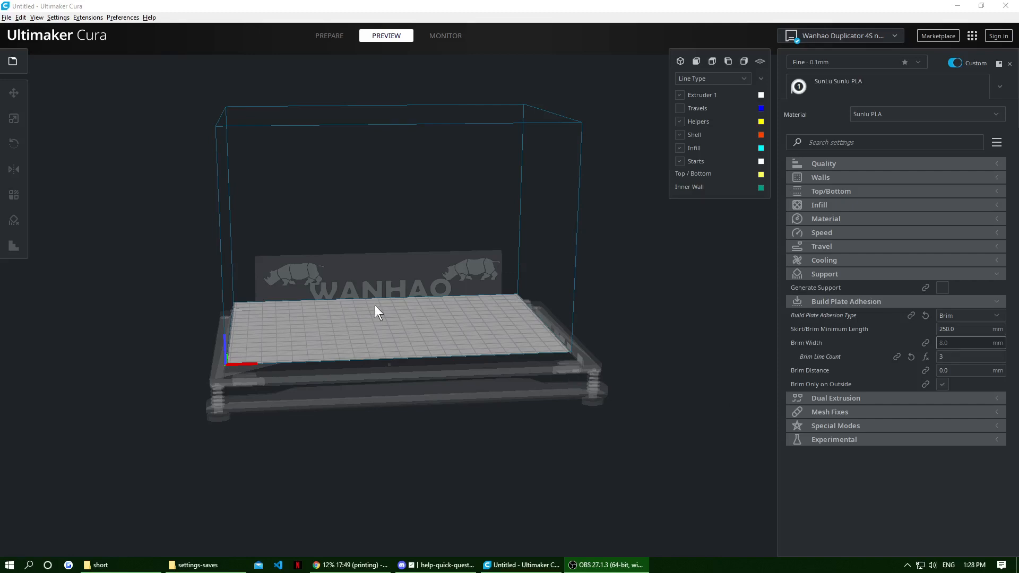
mouse_move(434, 320)
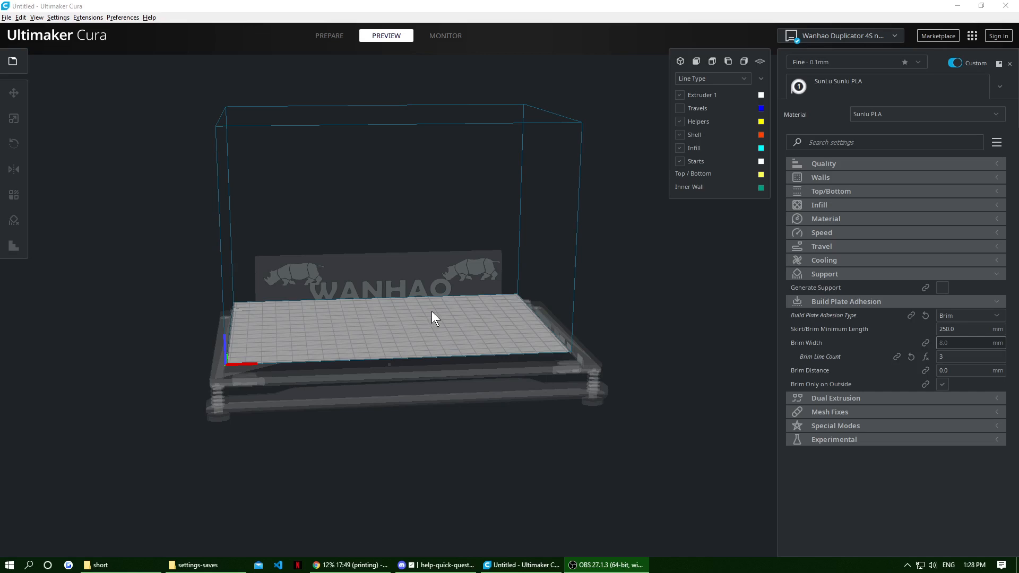
mouse_move(400, 363)
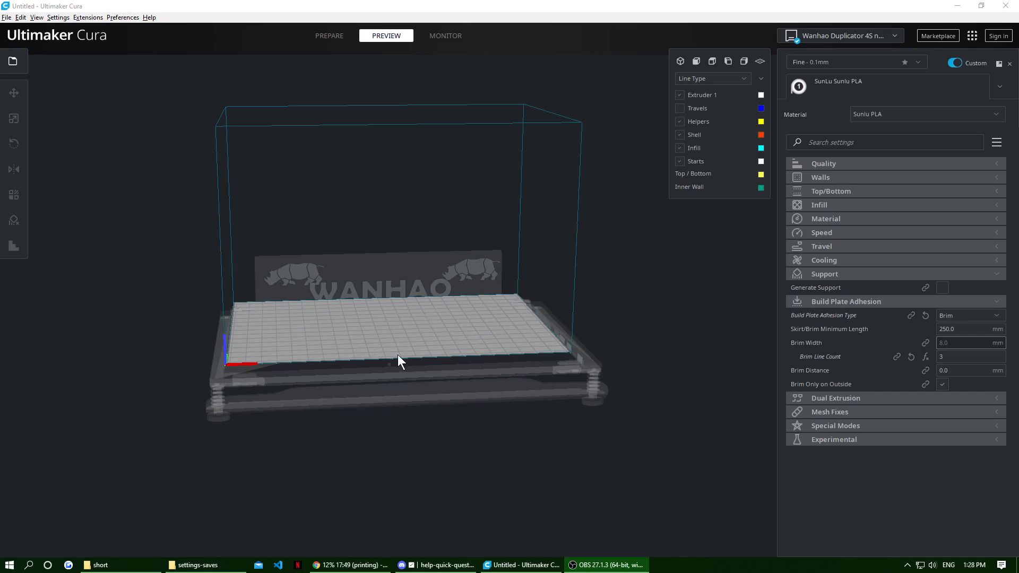
Begin Save Project and navigate from tempstl into the settings-saves folder
click(968, 329)
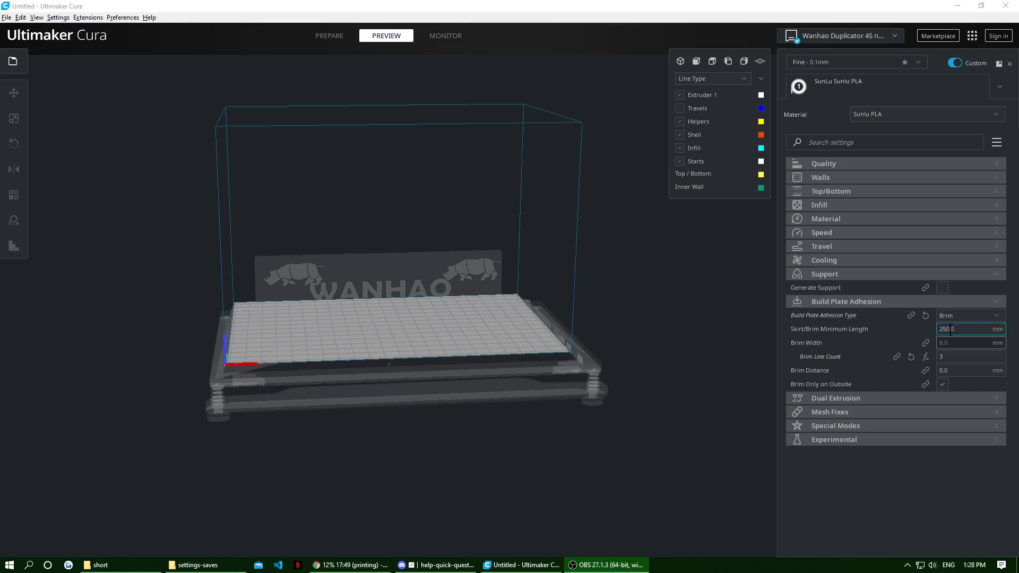
mouse_move(951, 346)
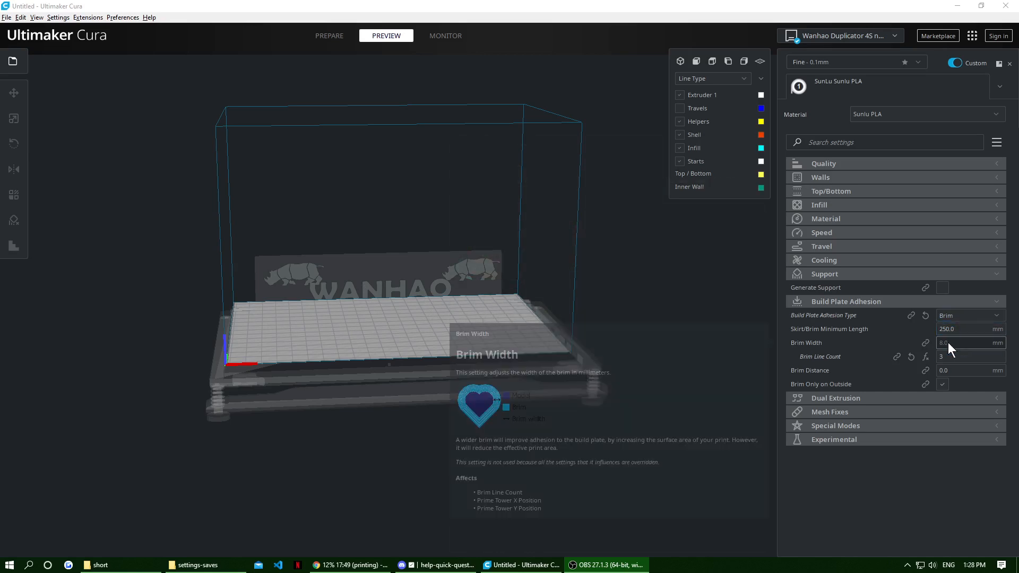
click(968, 357)
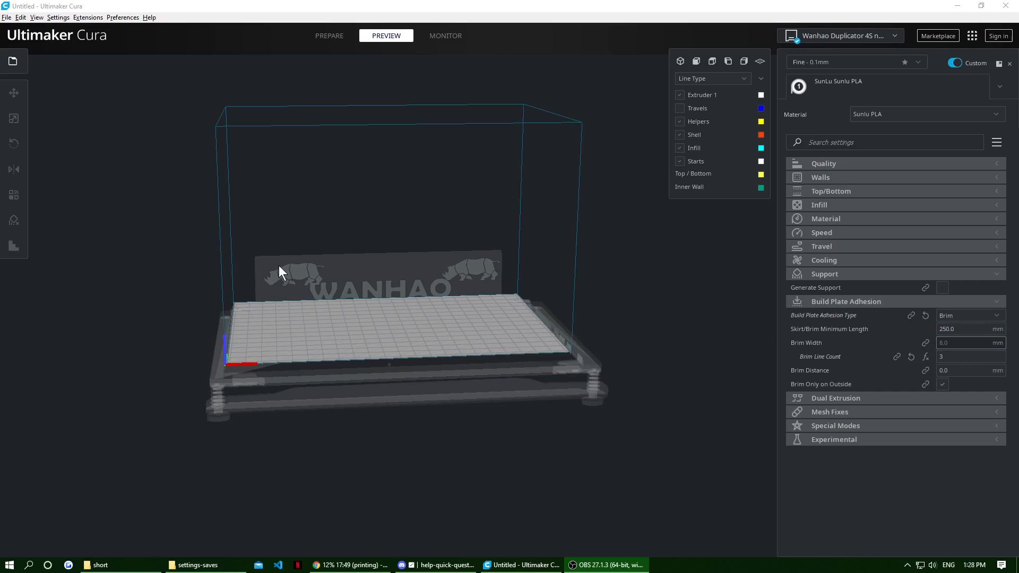
click(9, 17)
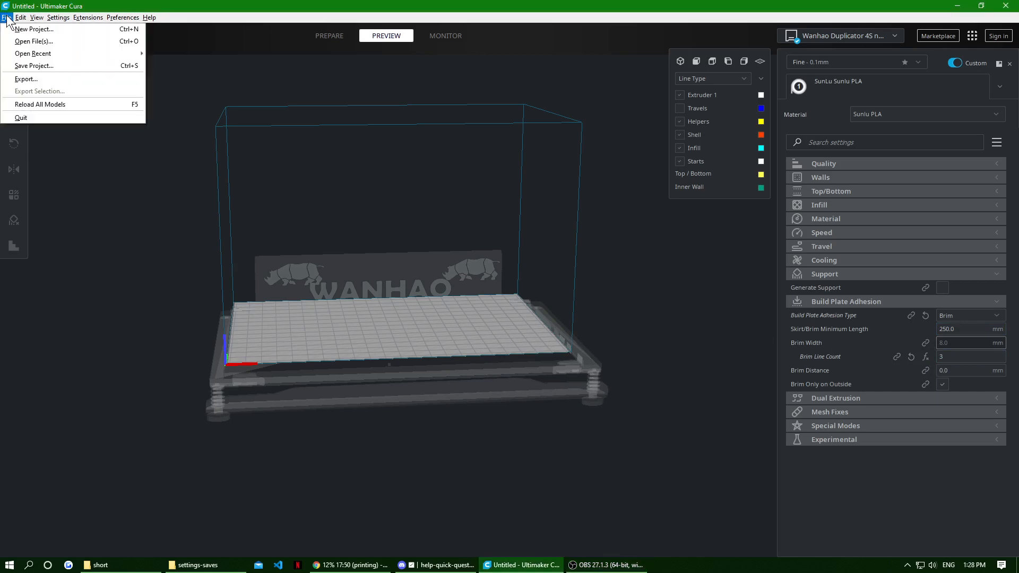
mouse_move(44, 68)
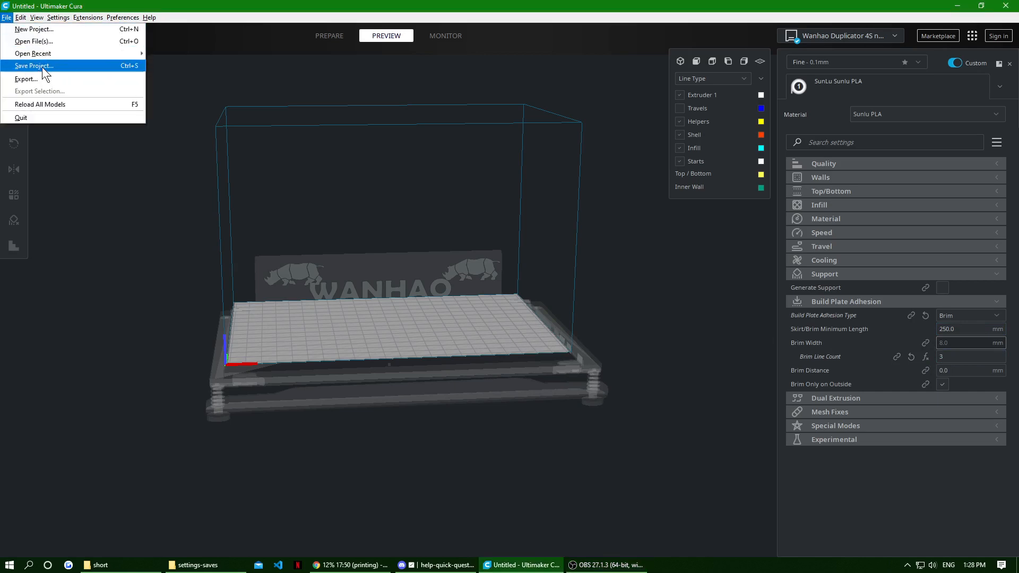
click(35, 65)
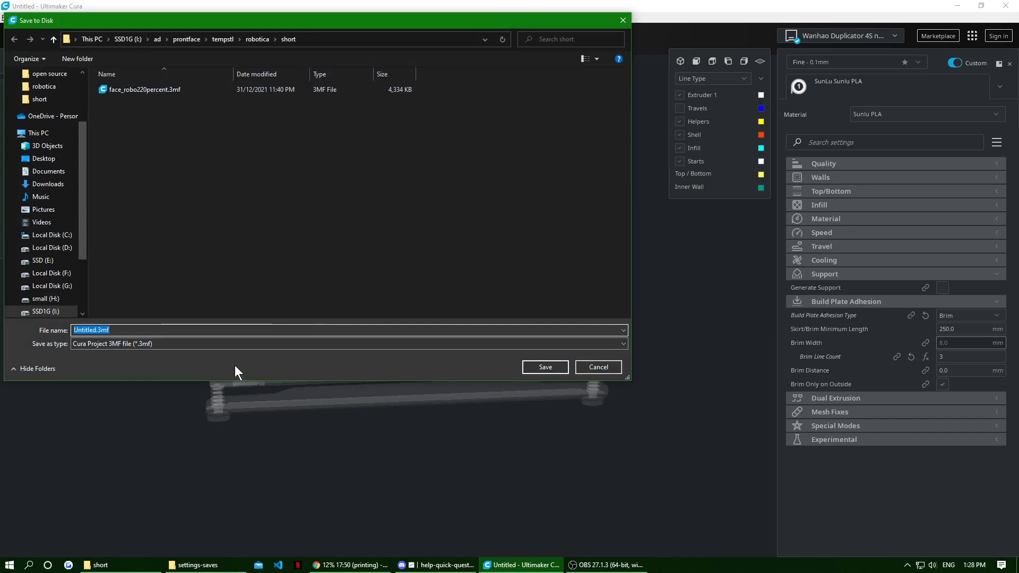
click(222, 38)
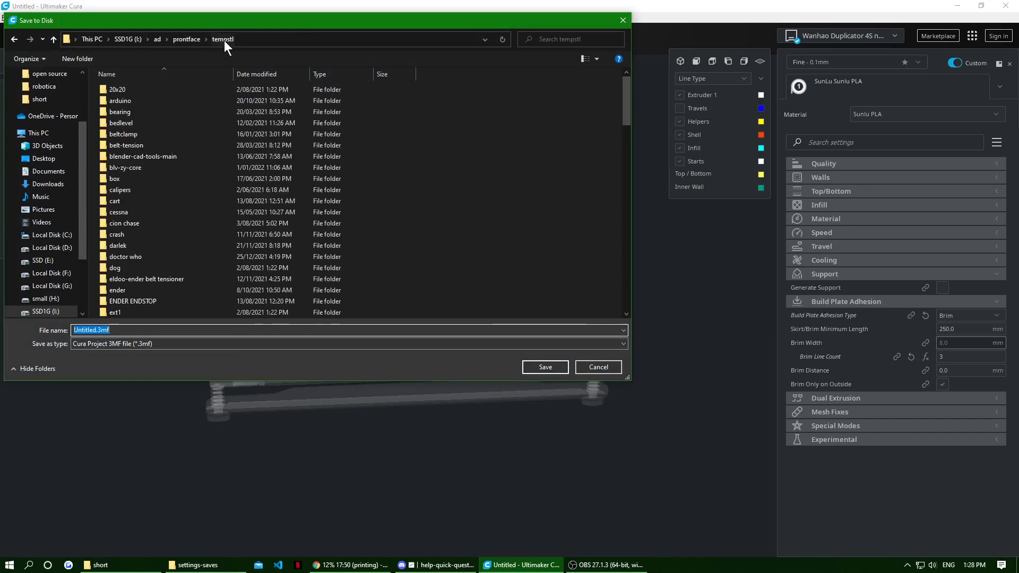
scroll(down, 3)
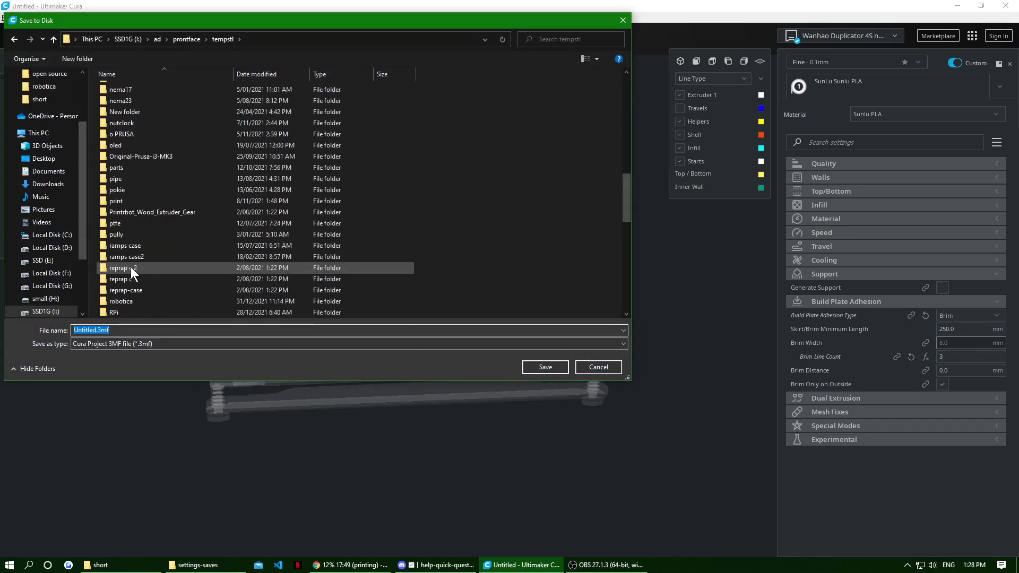
scroll(down, 3)
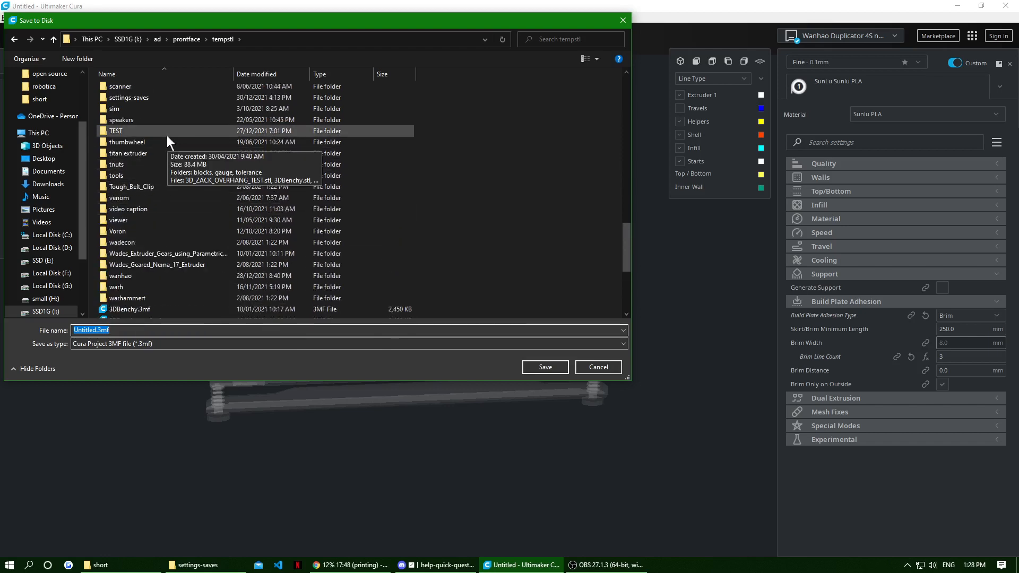
double_click(129, 97)
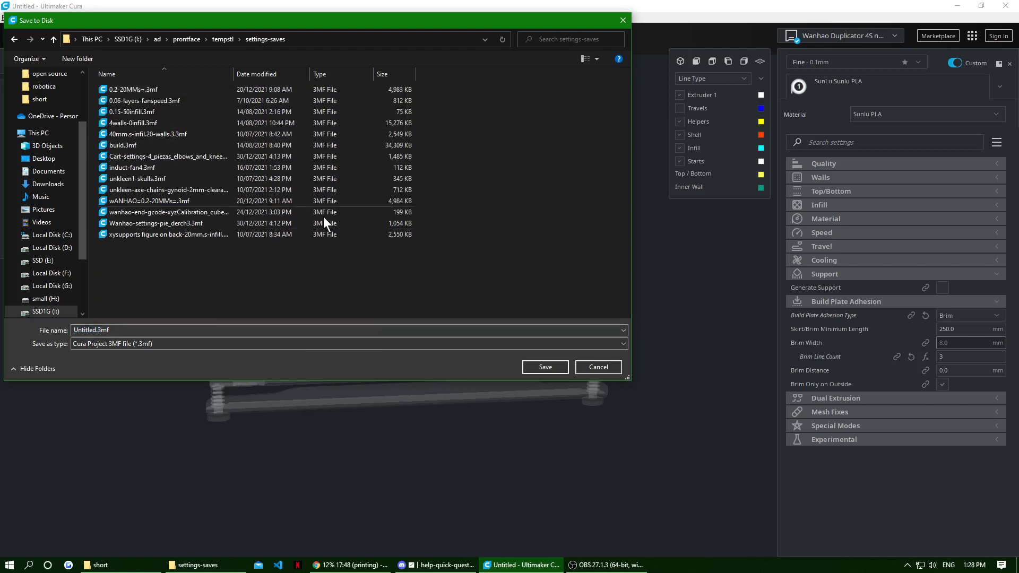
Name the project wanhao-d4.3mf and save it into settings-saves
click(91, 330)
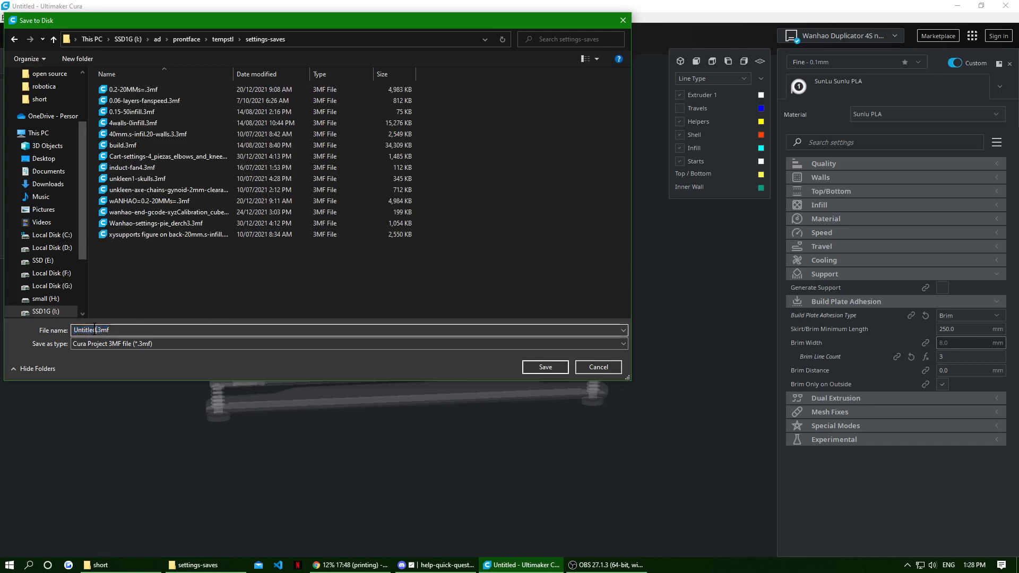
text(w.3mf)
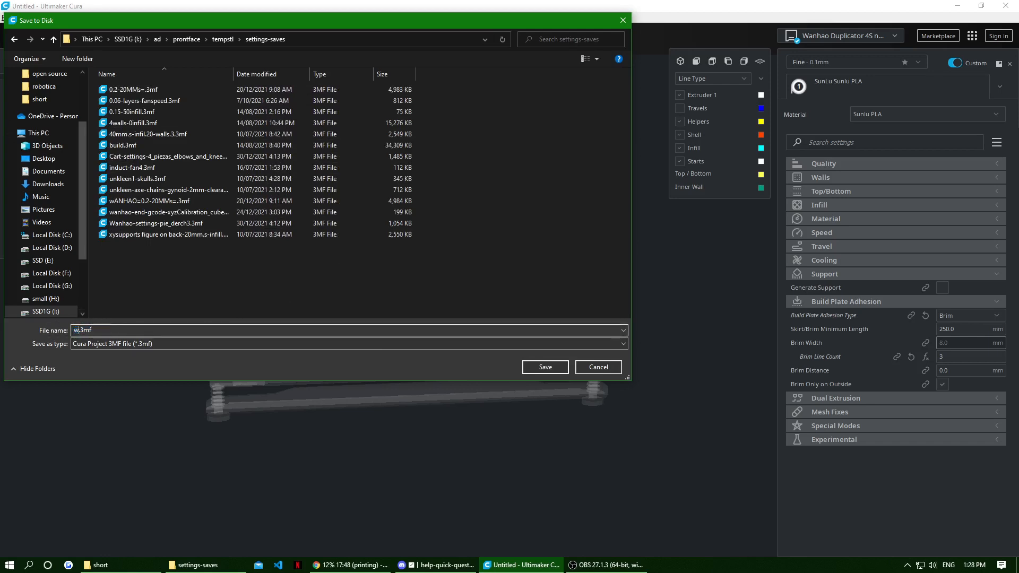
text(anhao)
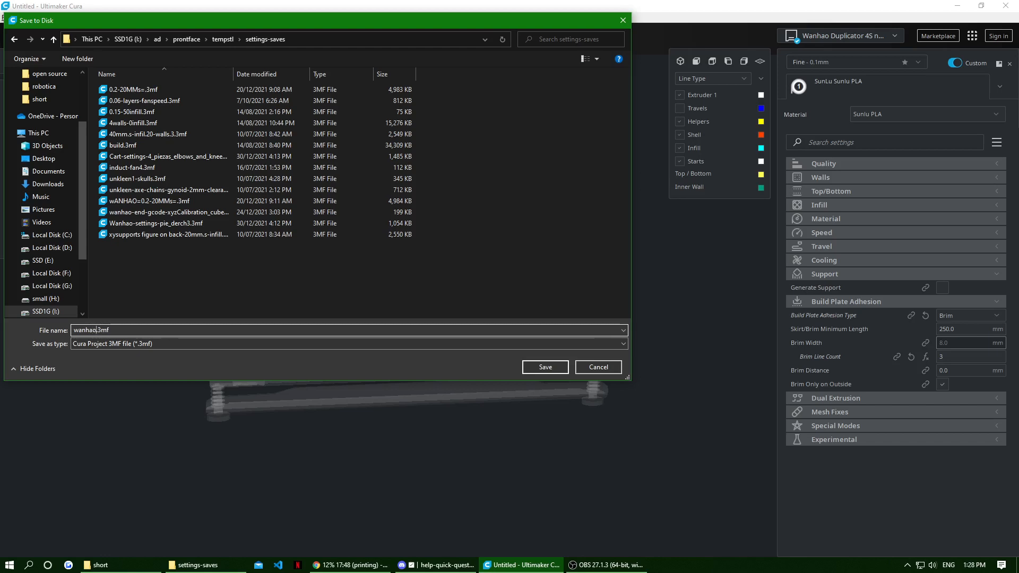
text(-d4)
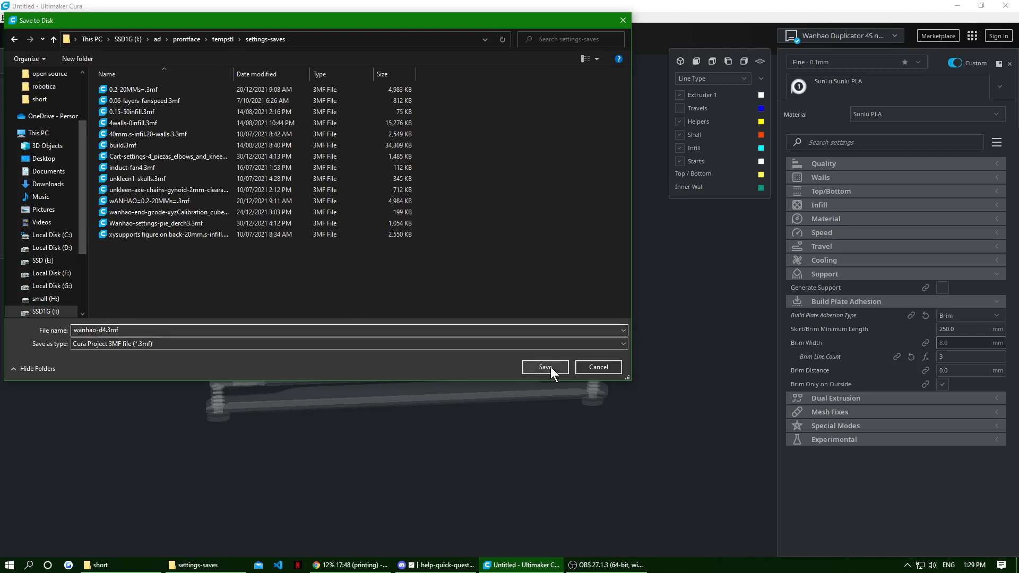
click(546, 366)
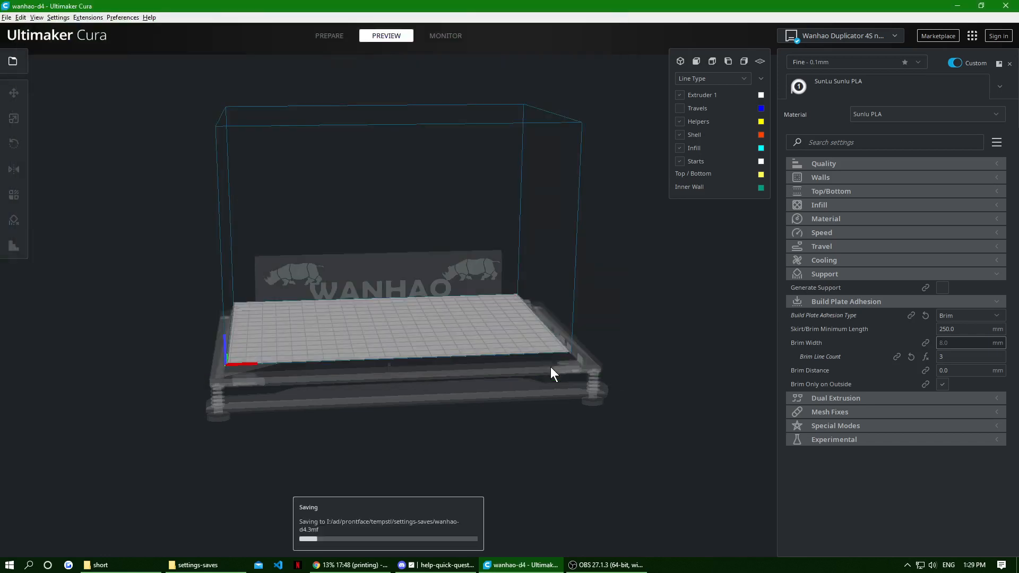
mouse_move(723, 388)
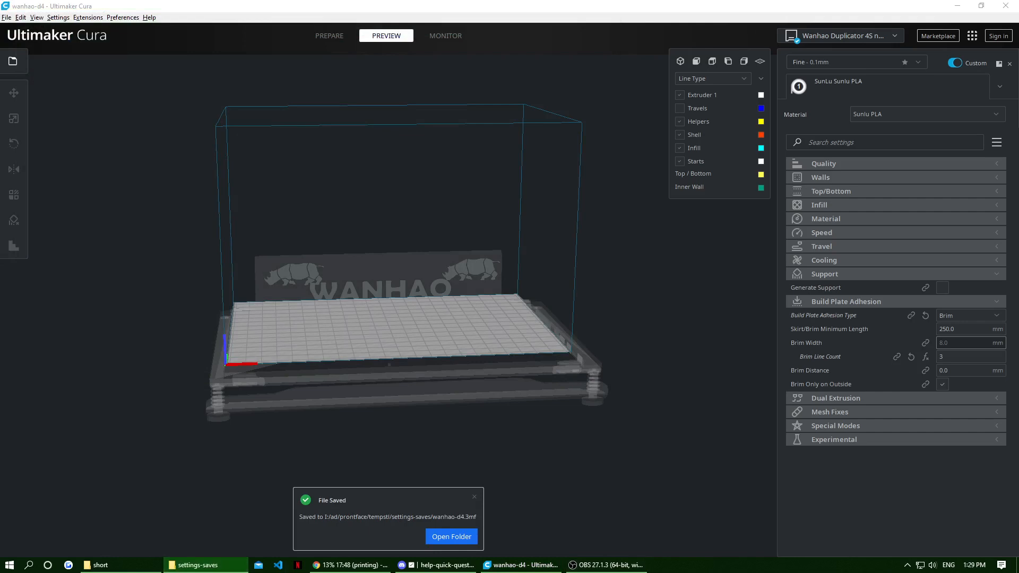
Check wanhao-d4.3mf in its folder, then return to Cura's File menu for recent projects
click(451, 537)
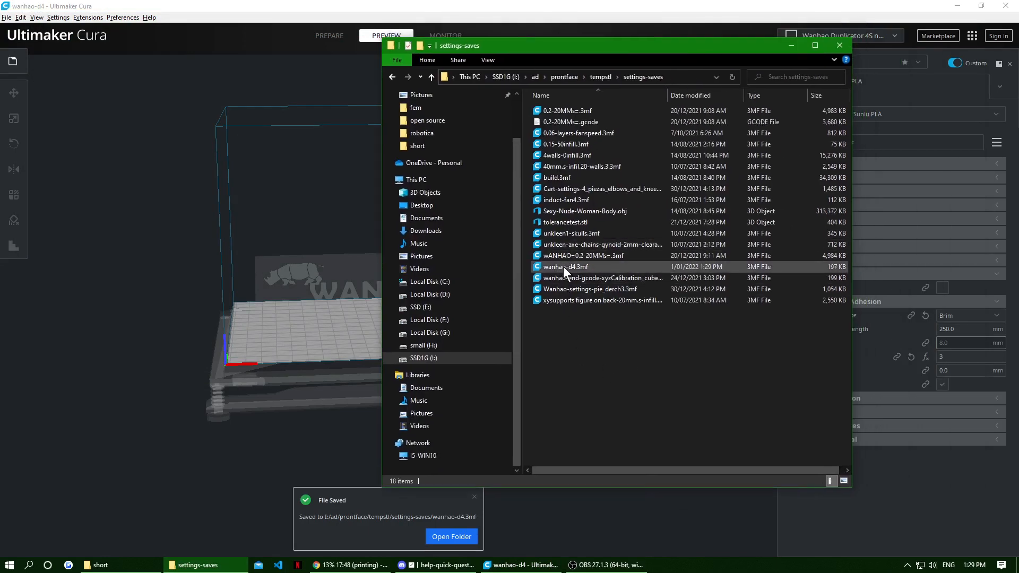
click(839, 45)
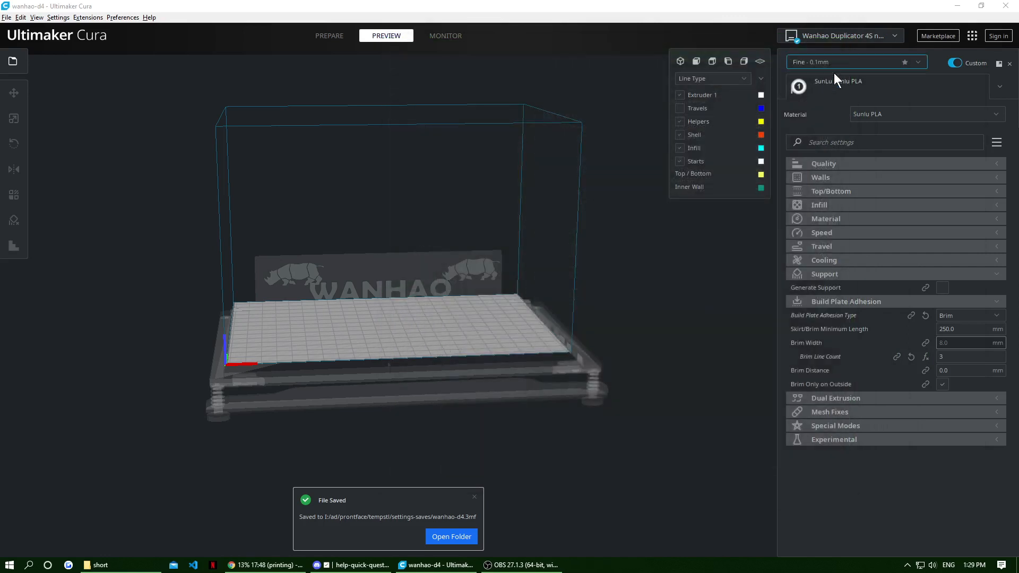
click(6, 17)
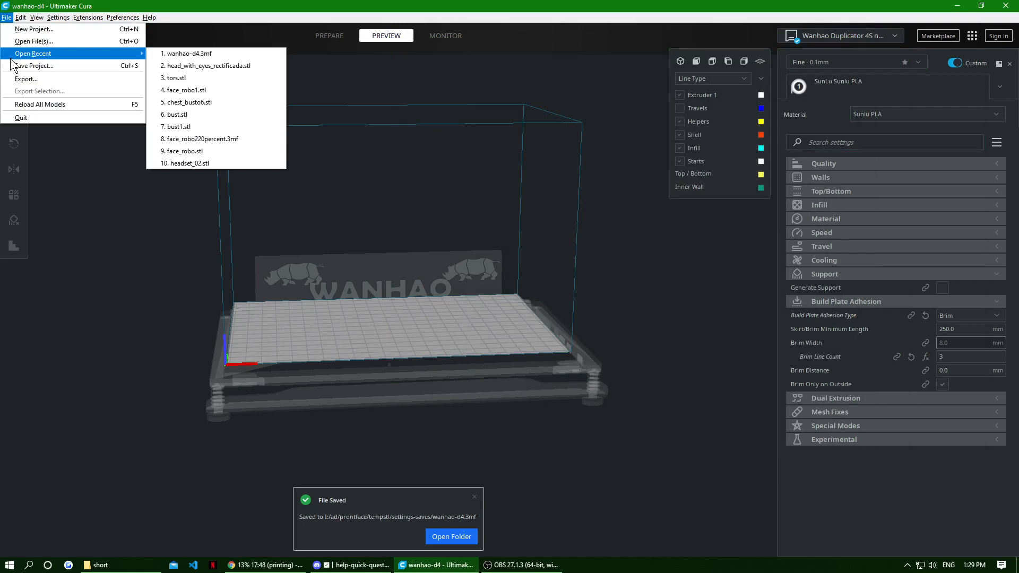
Select Cart-settings-4_piezas_elbows_and_knees.3mf to bring up its Open Project summary
click(39, 41)
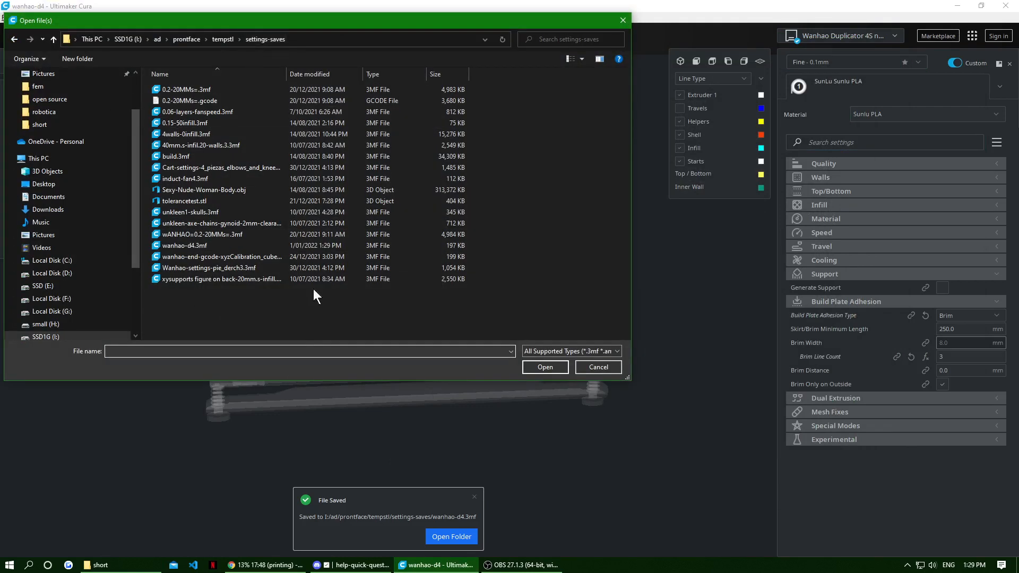
click(219, 168)
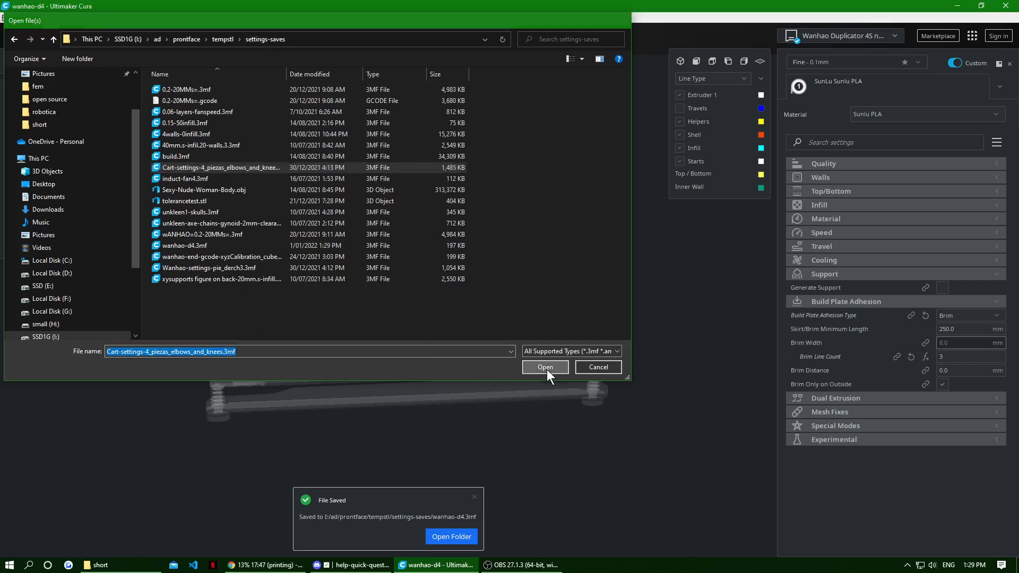
click(546, 367)
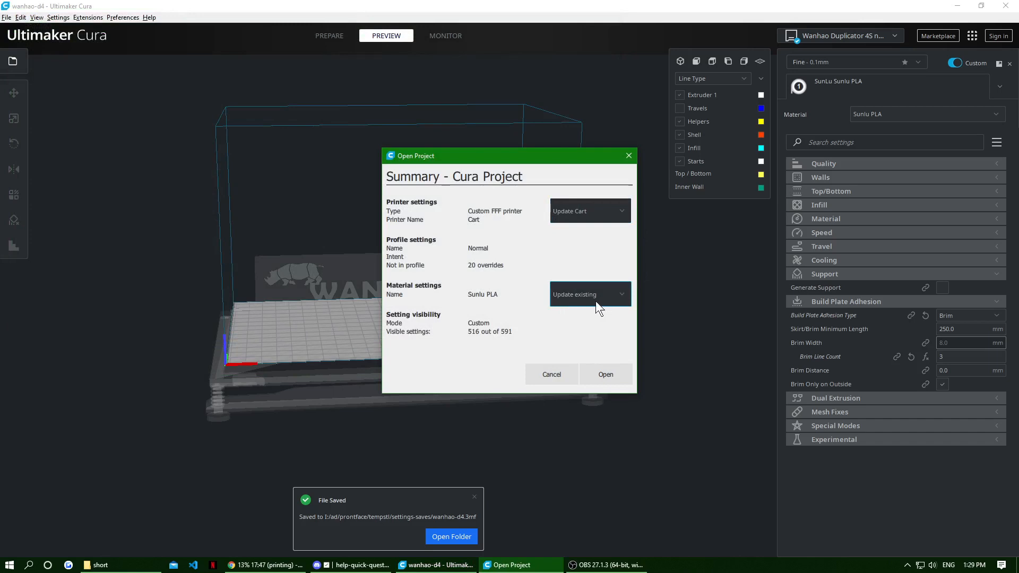
mouse_move(685, 305)
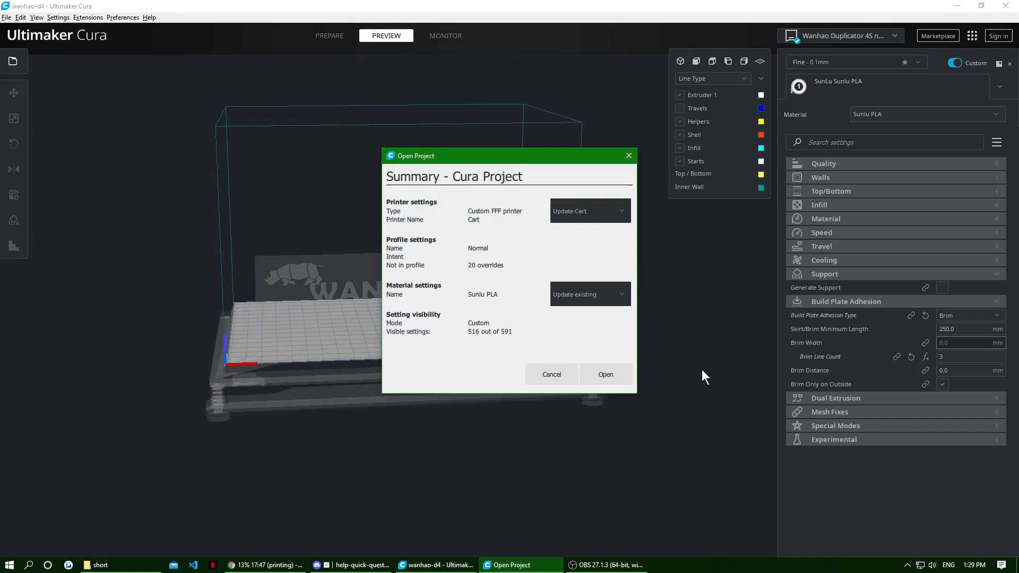
mouse_move(742, 342)
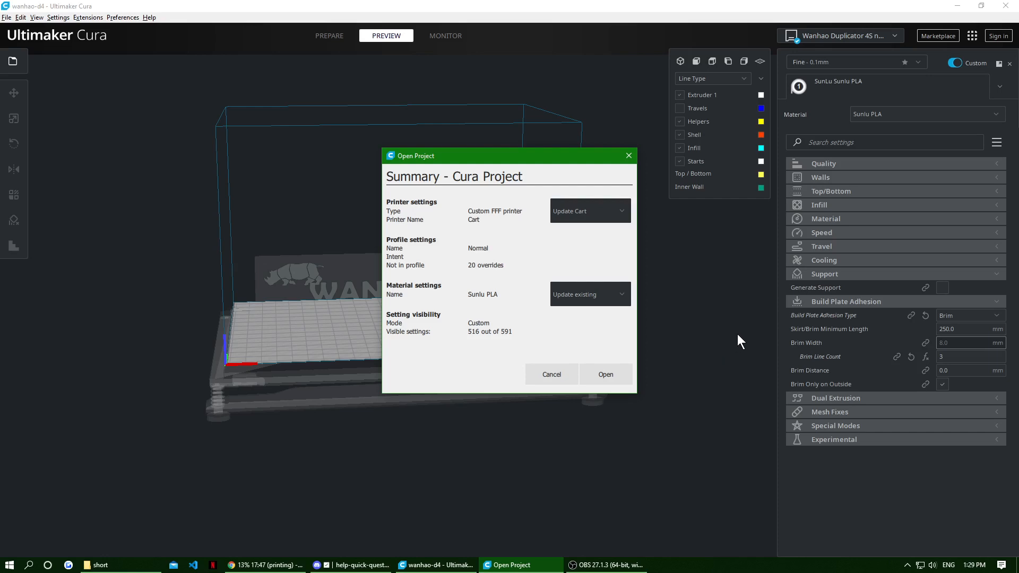
mouse_move(718, 380)
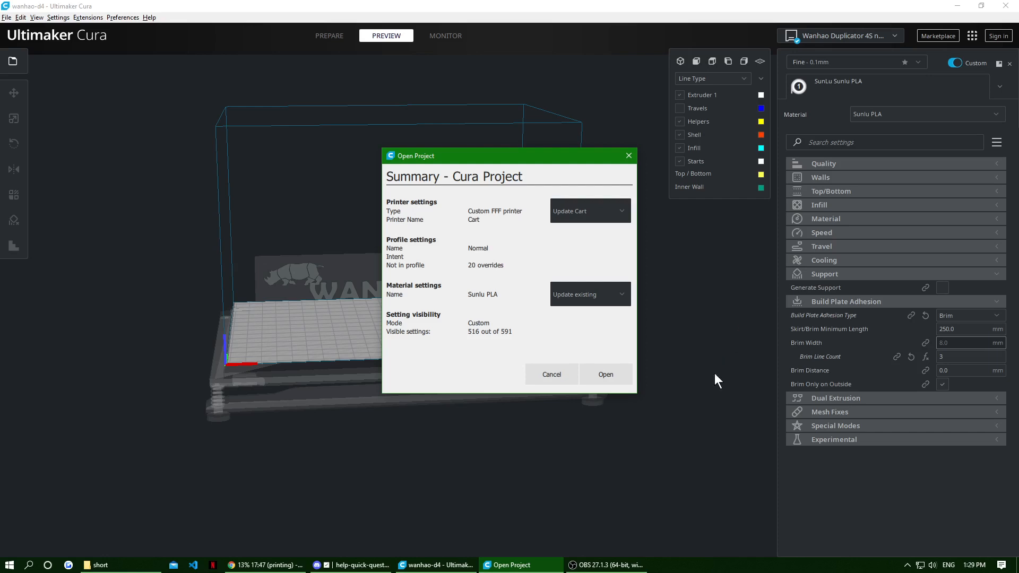
Confirm loading the Cart project so the Cart printer with skirt adhesion becomes active
click(605, 374)
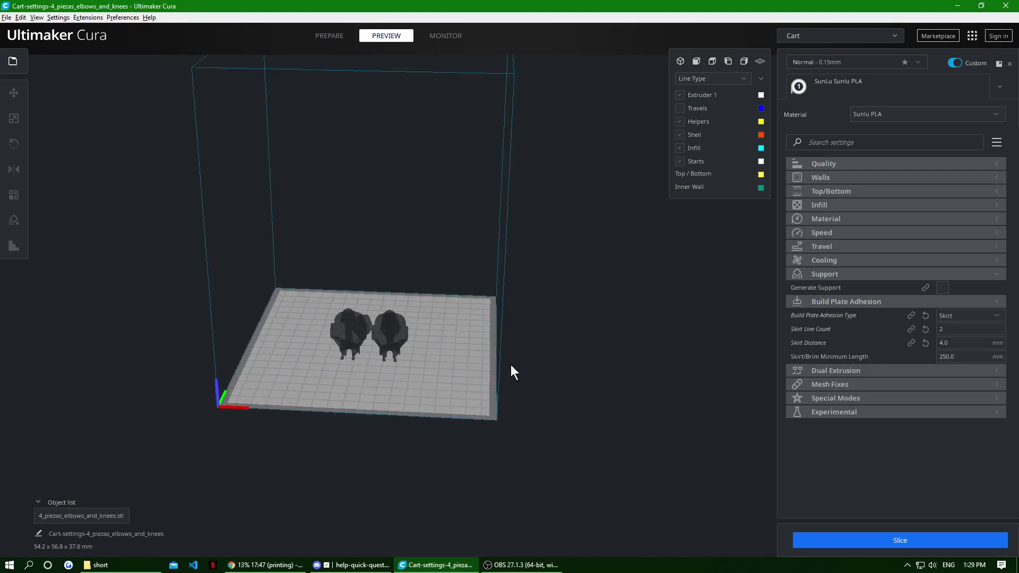
click(971, 329)
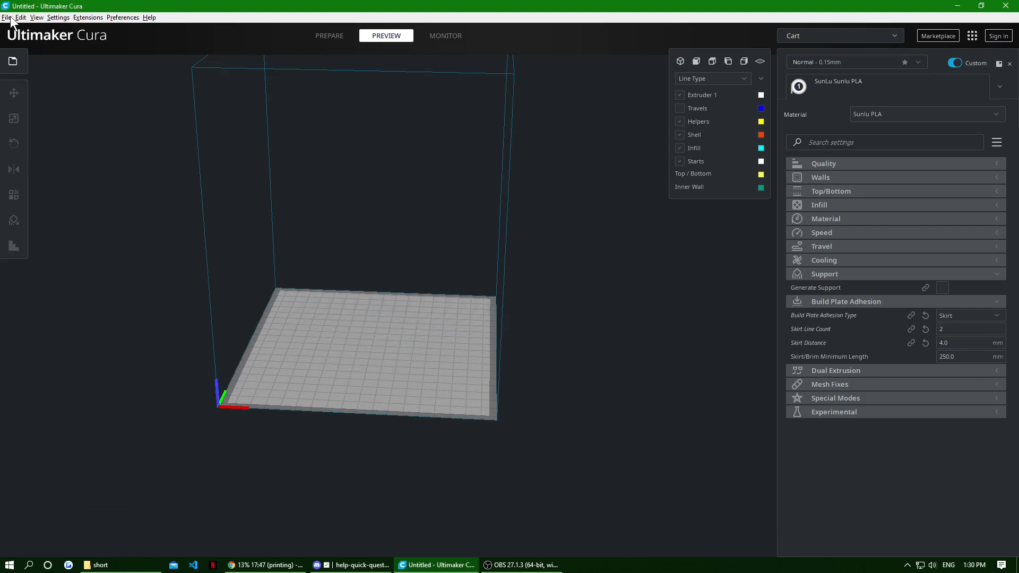
Save the Cart printer setup as Cart.3mf in settings-saves, replacing the default name
click(11, 17)
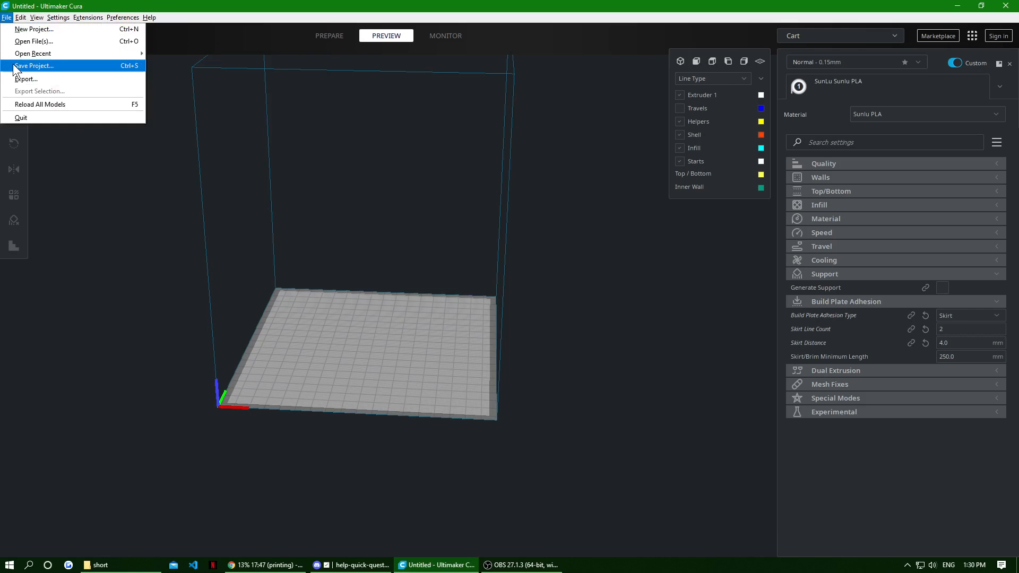
click(41, 66)
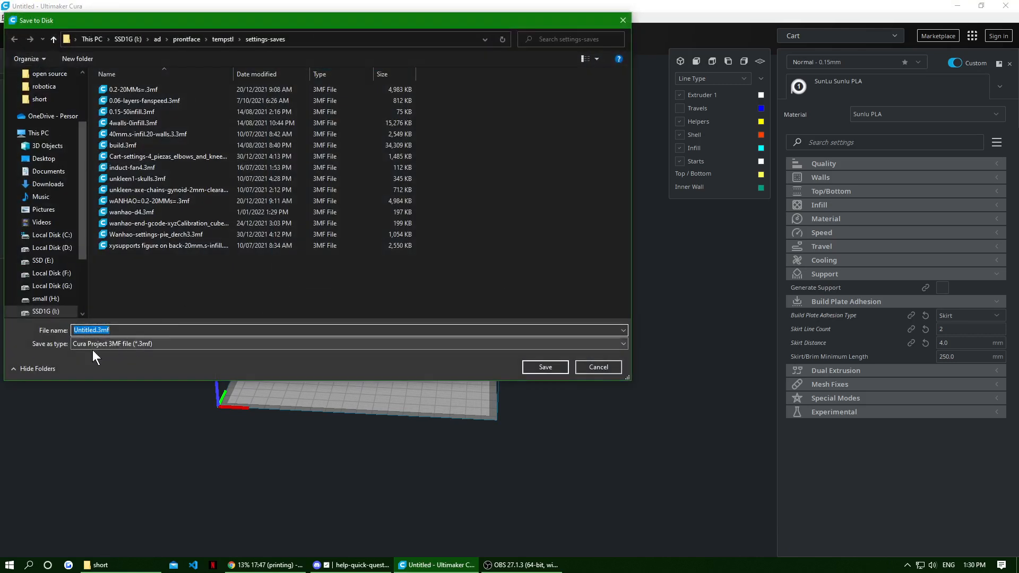
click(89, 330)
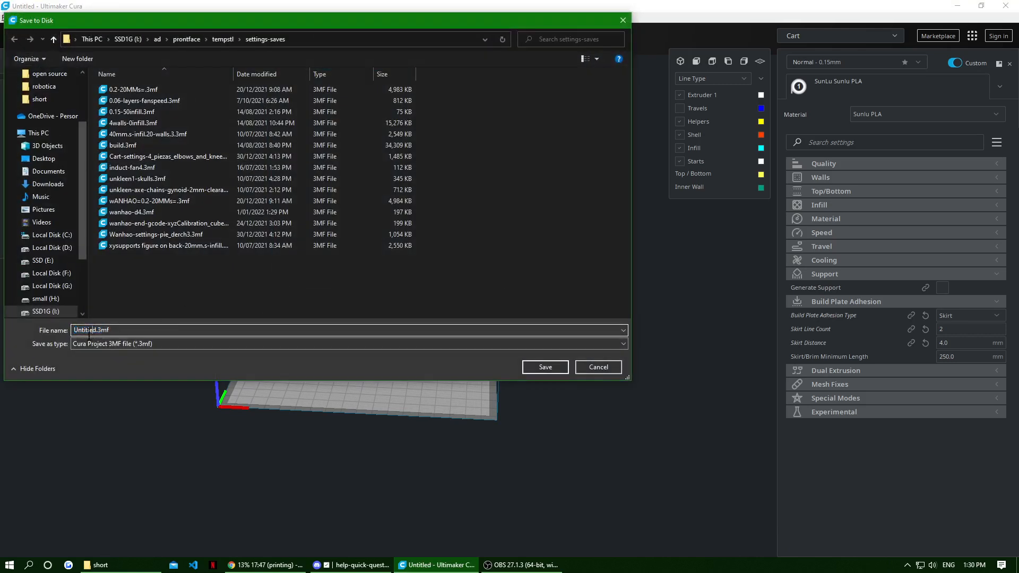
double_click(83, 330)
text(Cart)
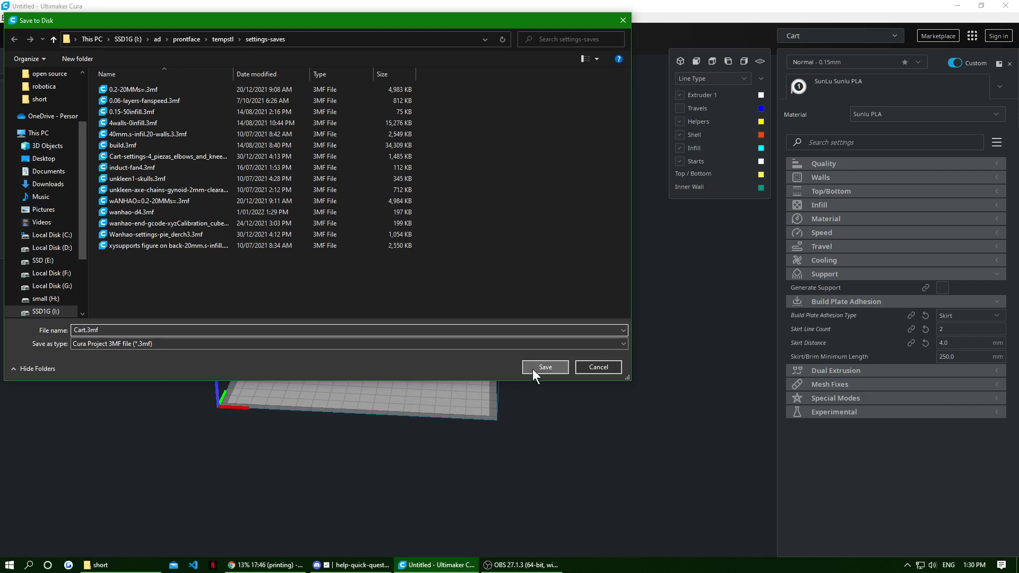
click(545, 367)
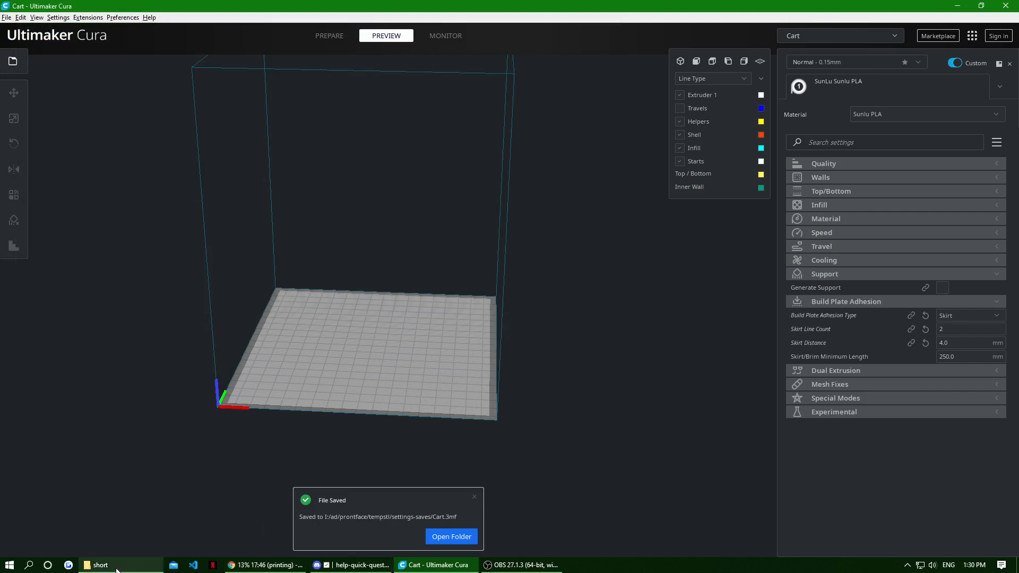
mouse_move(106, 565)
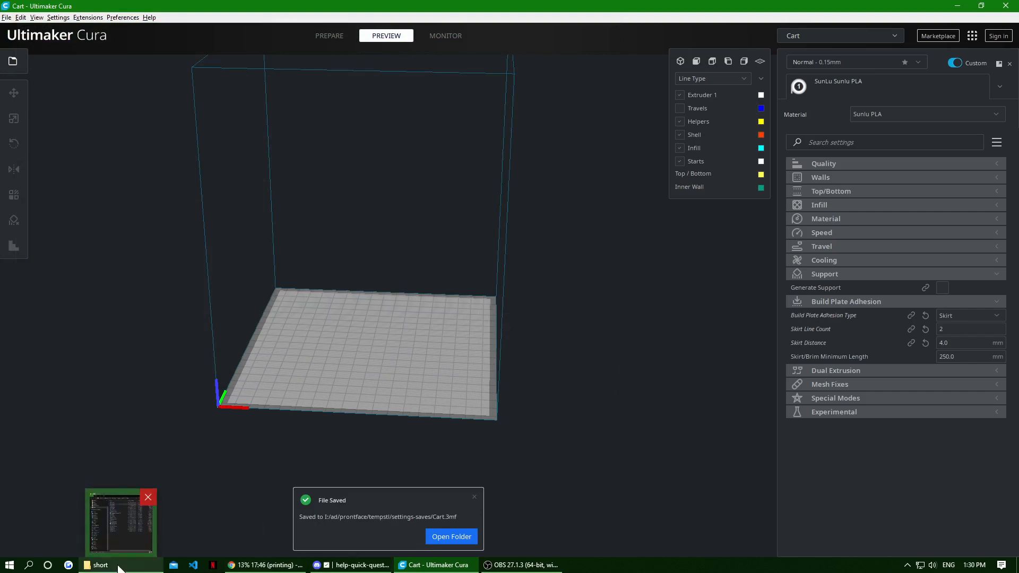
click(452, 536)
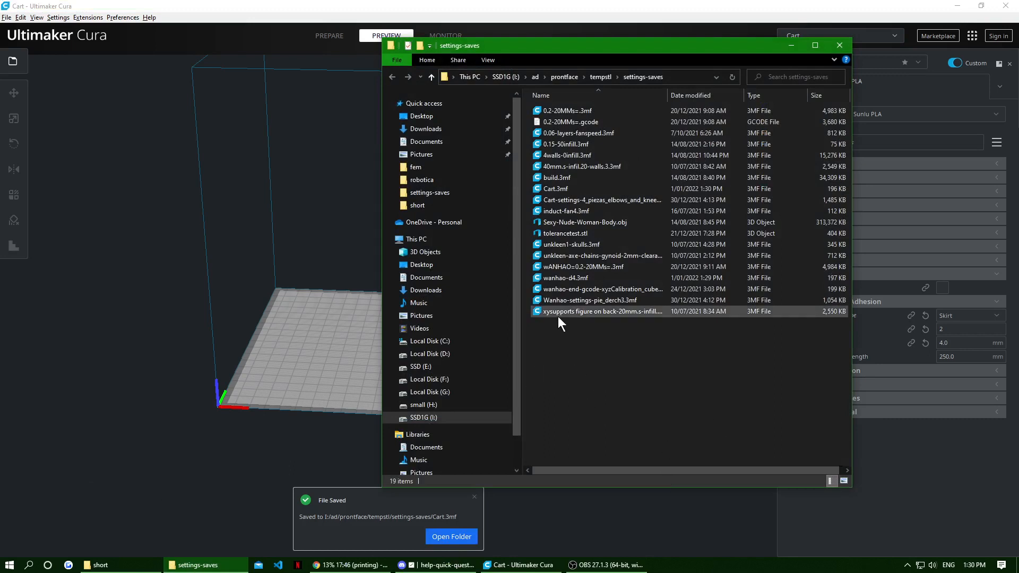
mouse_move(583, 278)
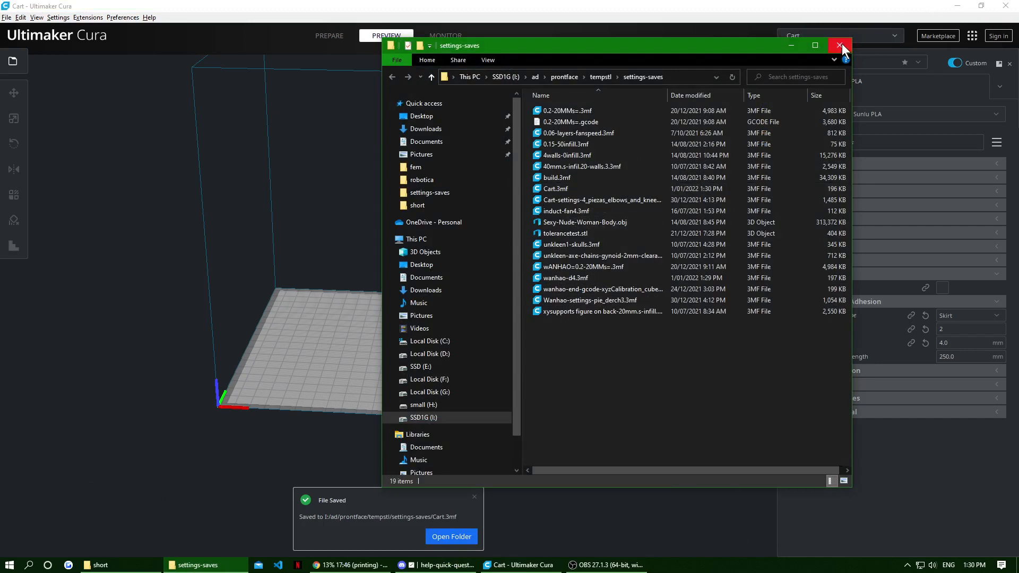
mouse_move(841, 44)
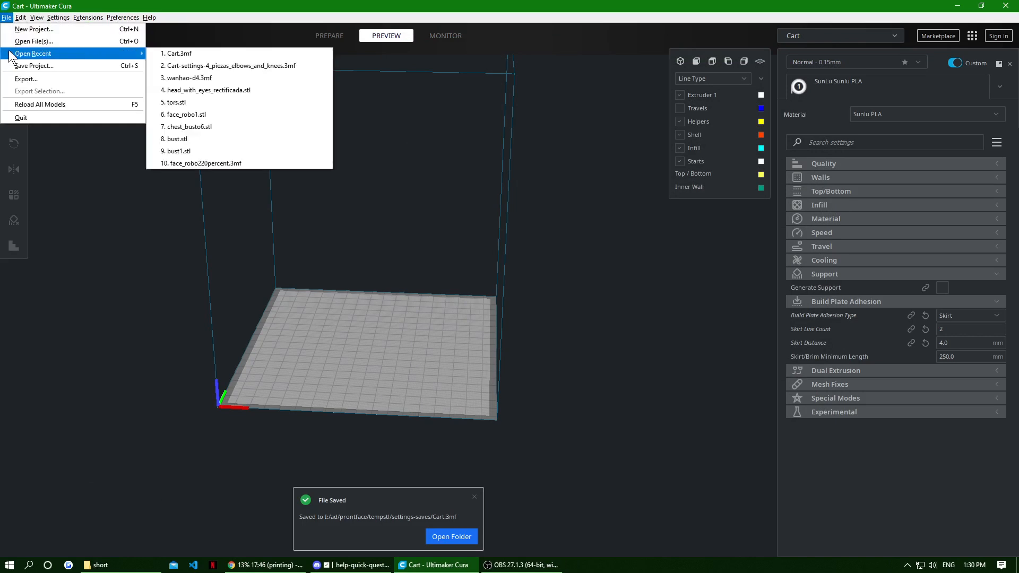
mouse_move(214, 89)
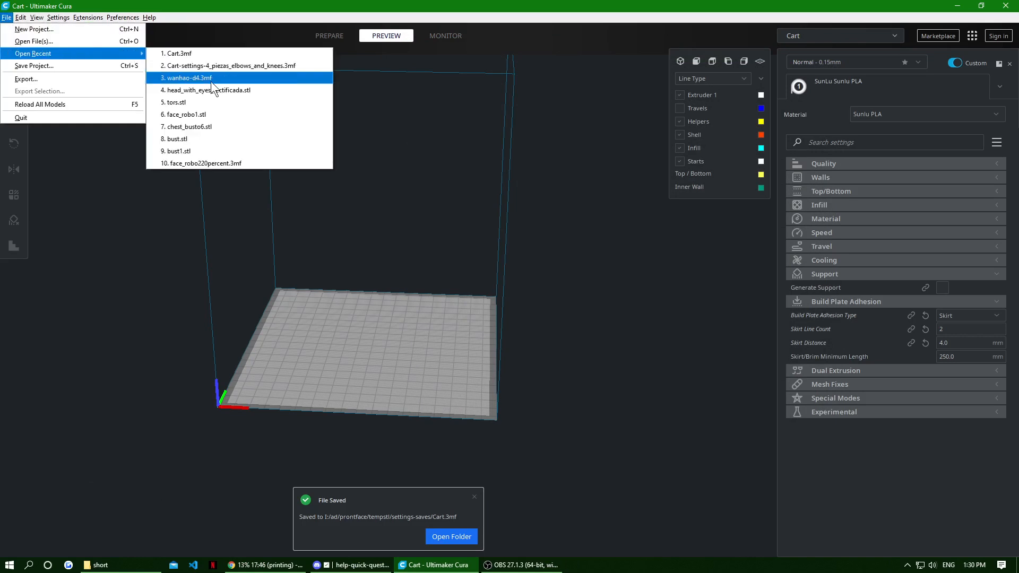
Reload wanhao-d4.3mf from Open Recent, restoring the Wanhao Duplicator 4S with brim adhesion
click(187, 78)
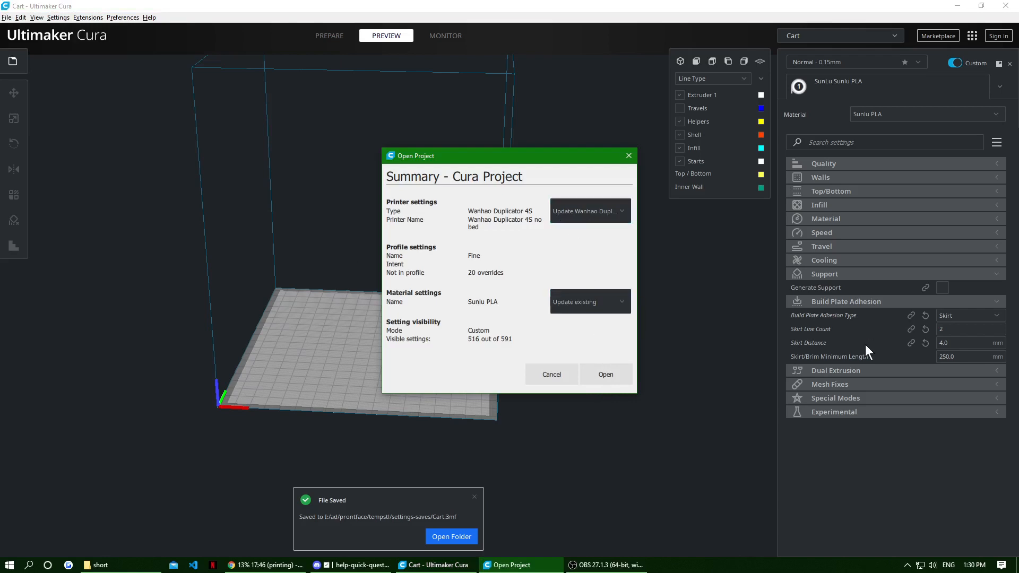
mouse_move(616, 387)
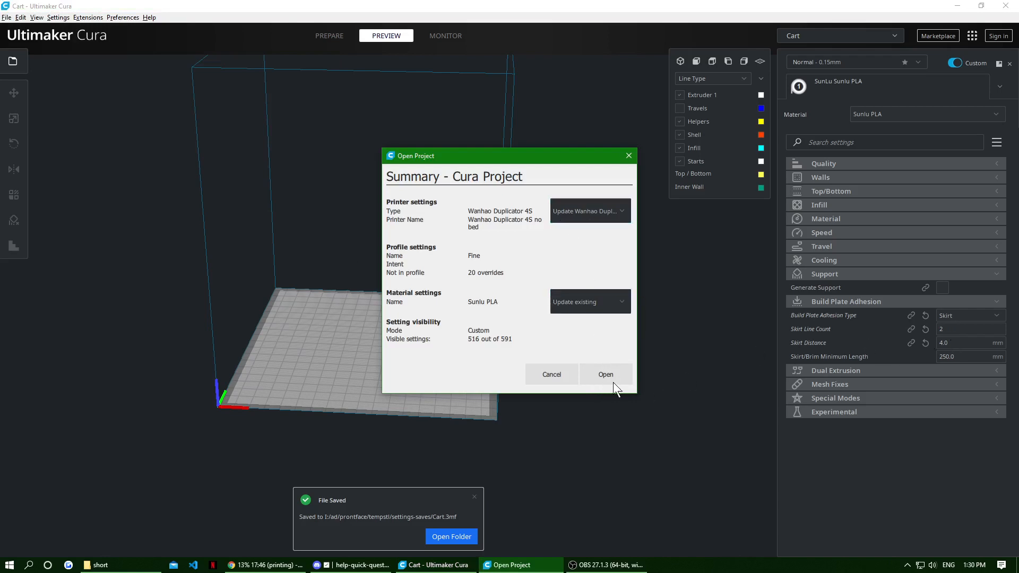
click(605, 374)
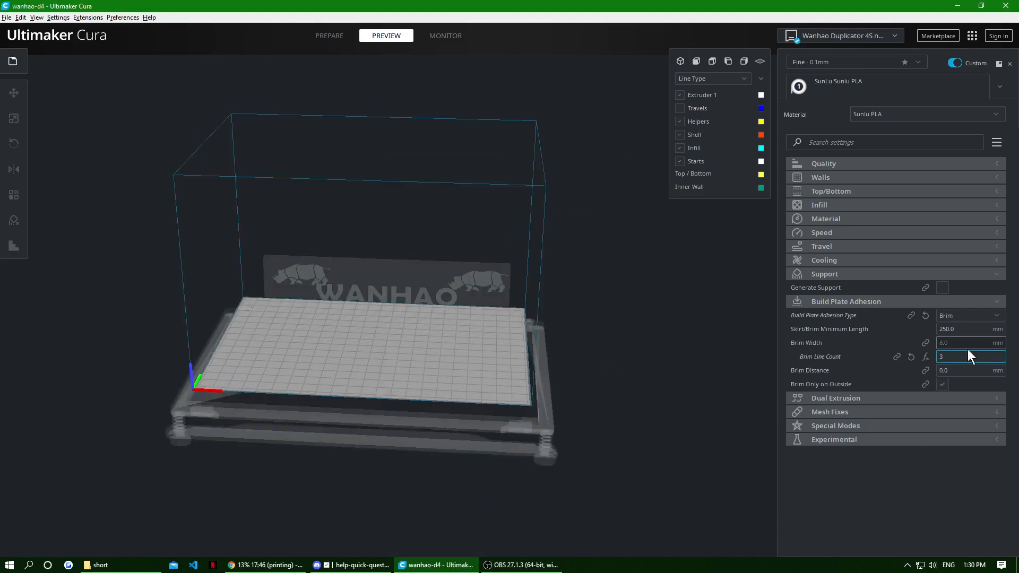
click(970, 370)
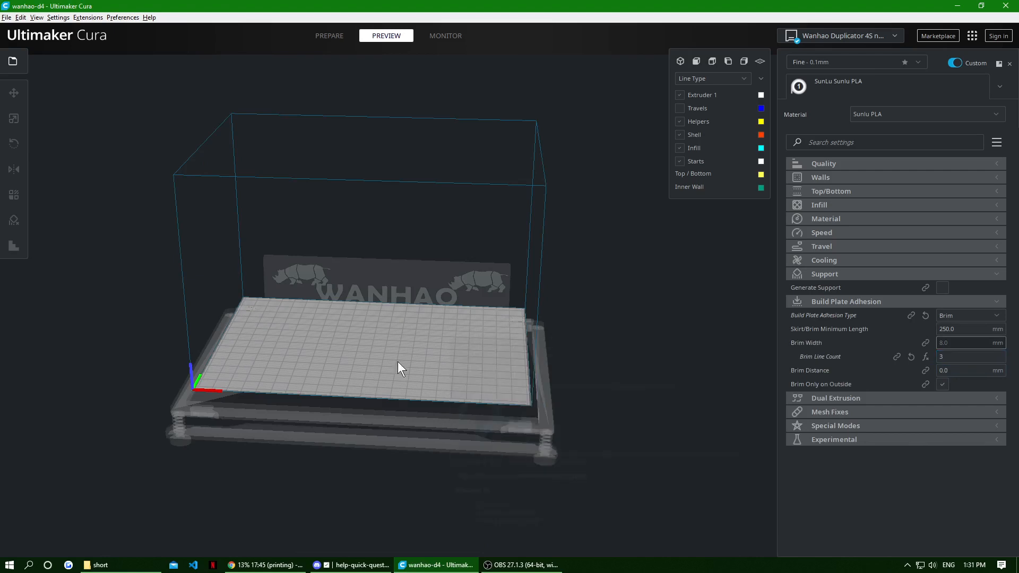
mouse_move(423, 321)
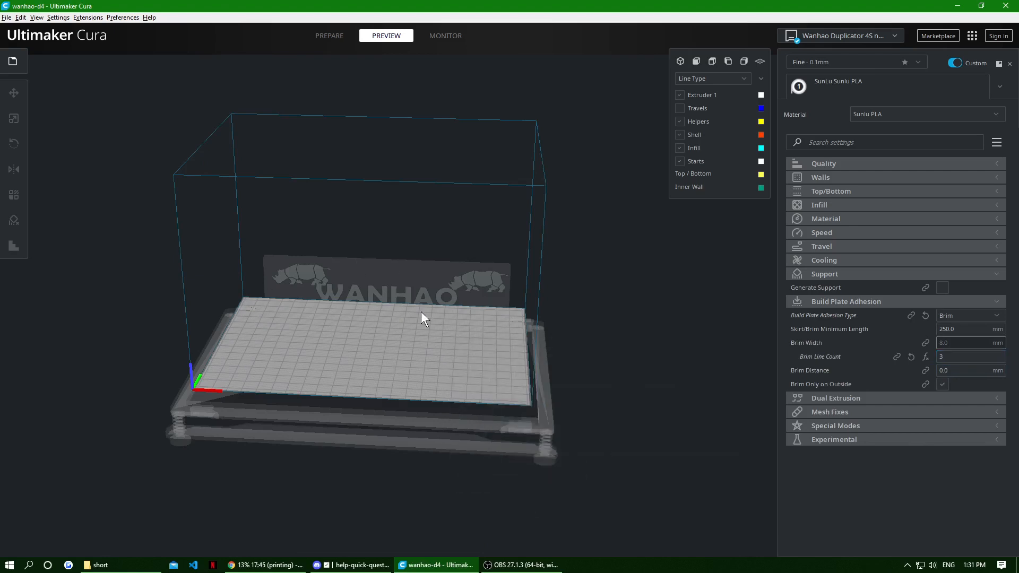
mouse_move(397, 311)
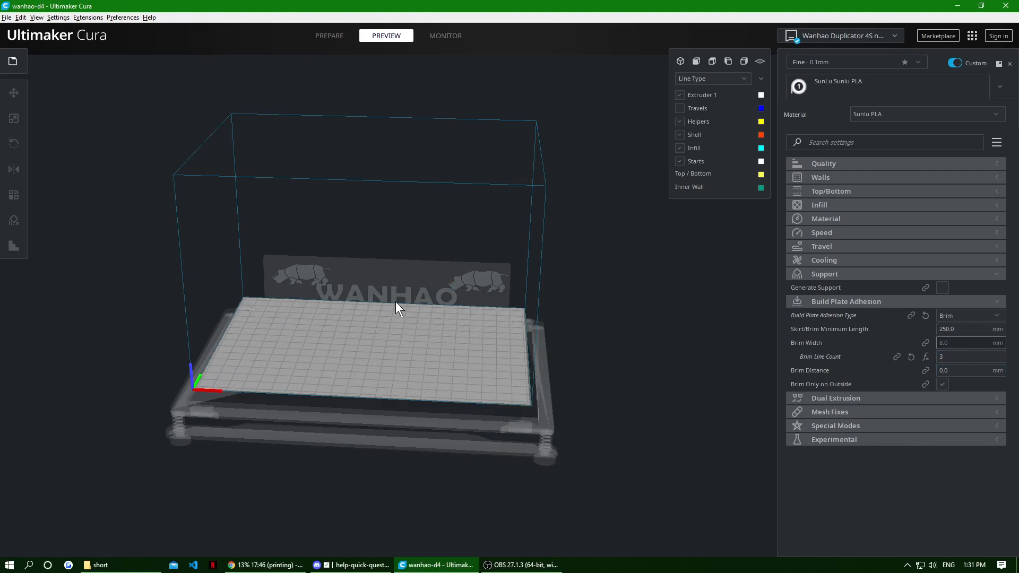
mouse_move(10, 20)
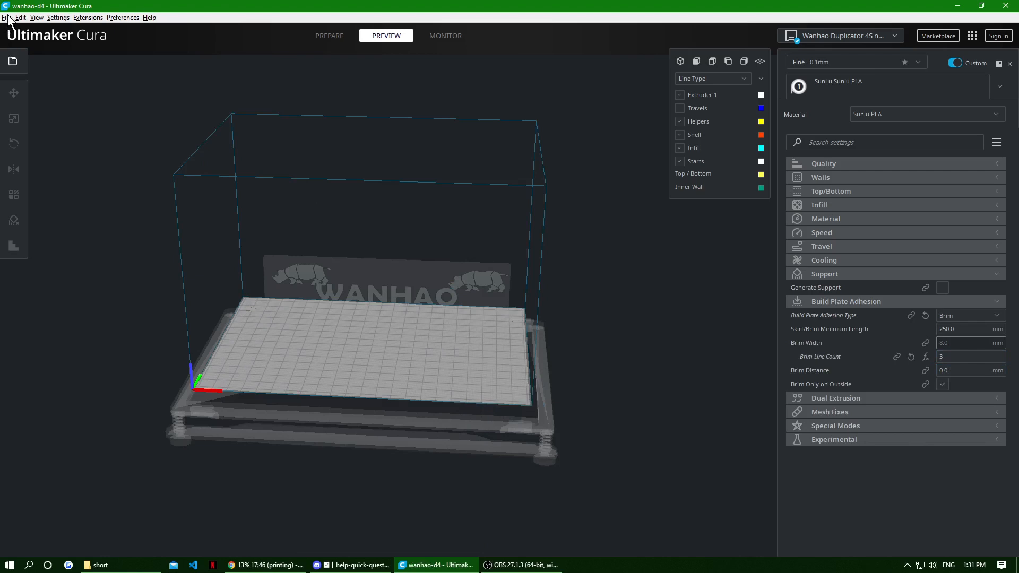
Reload Cart.3mf from Open Recent and confirm its project summary
click(7, 17)
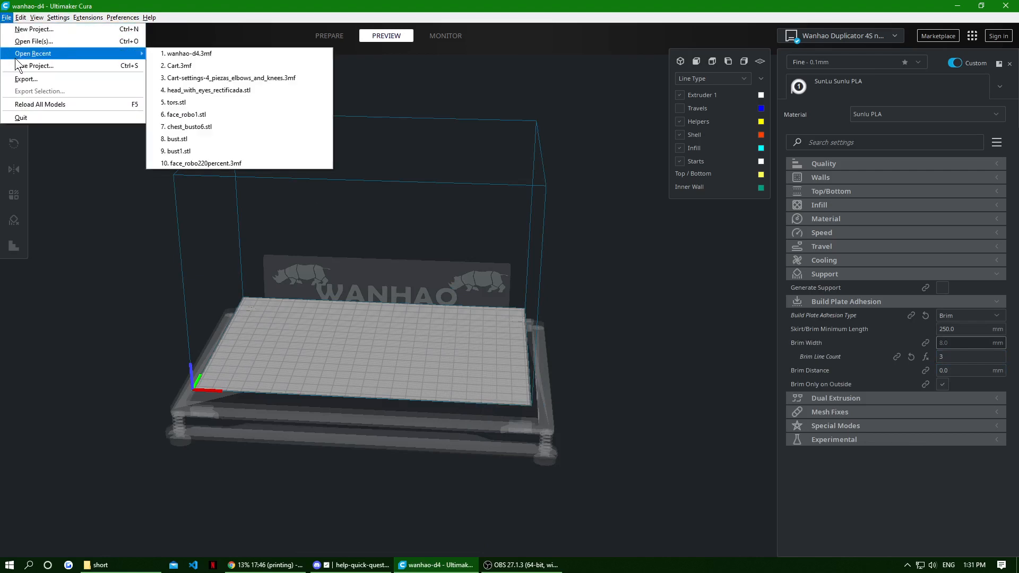
click(176, 65)
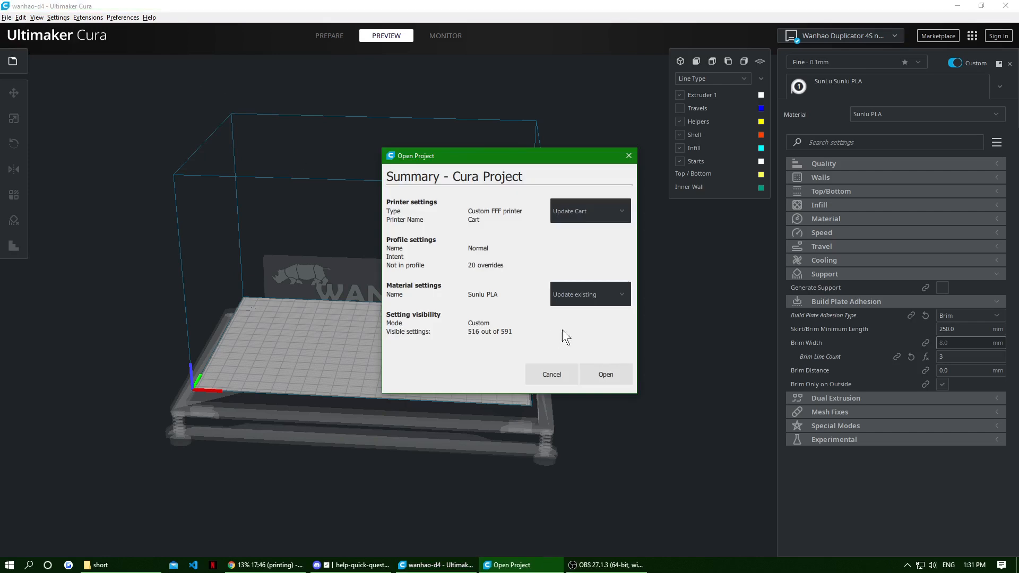
mouse_move(571, 222)
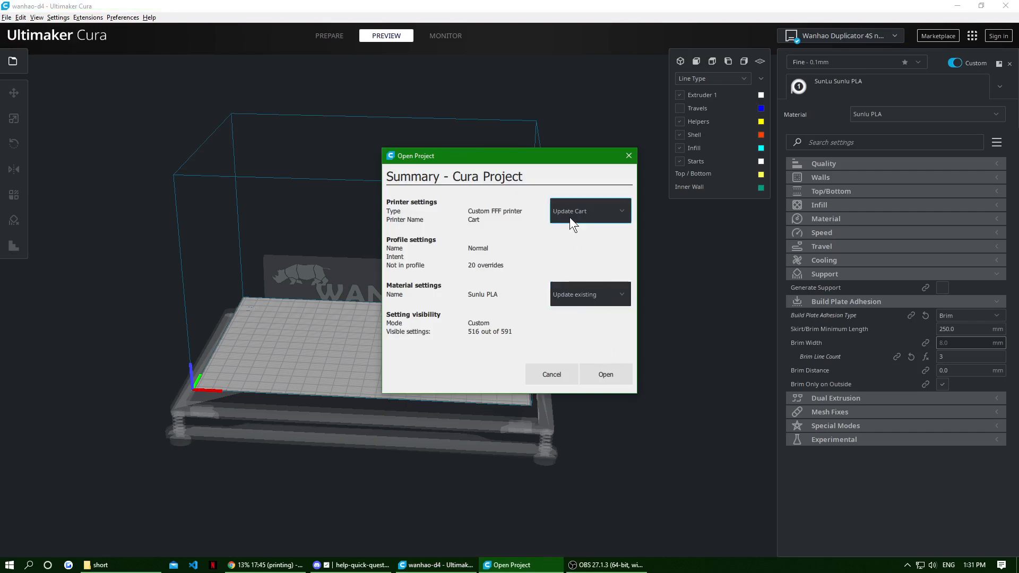
mouse_move(602, 386)
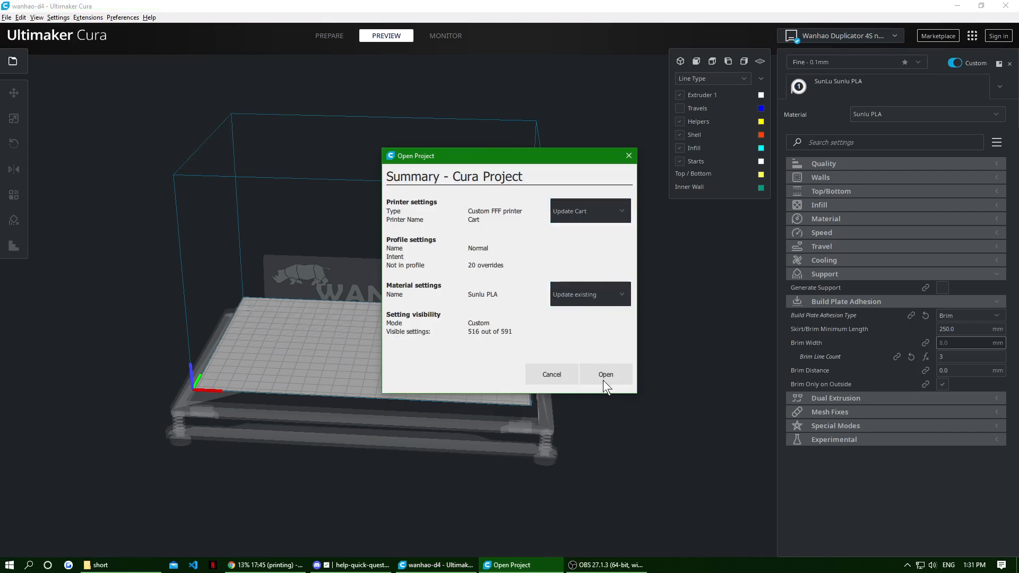
click(605, 374)
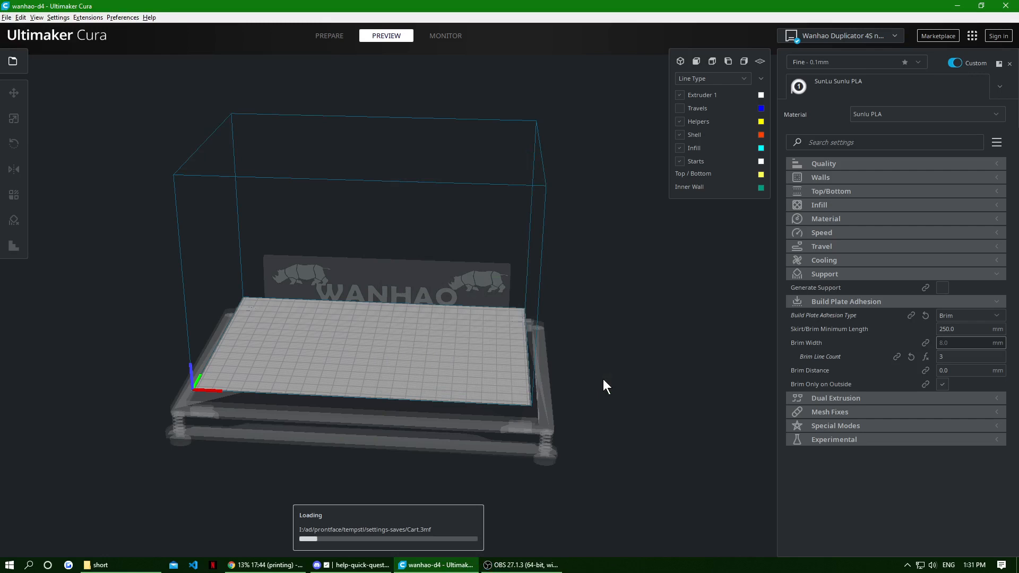